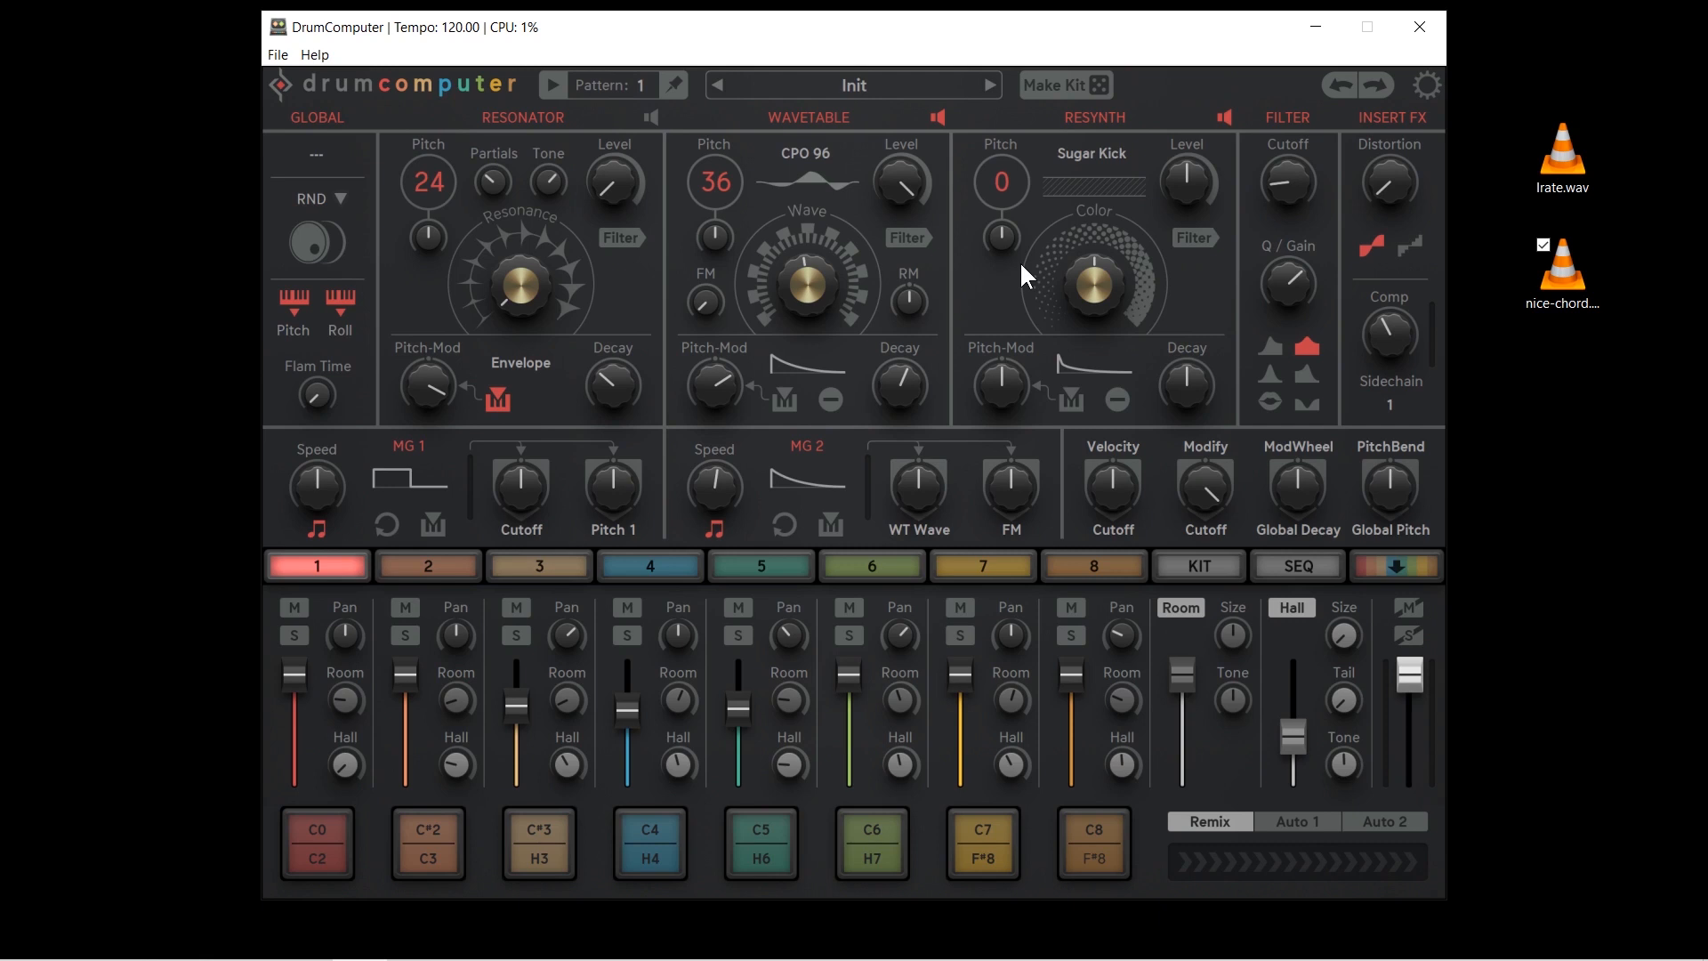
{"action": "mouse_move", "coordinate": [1436, 232]}
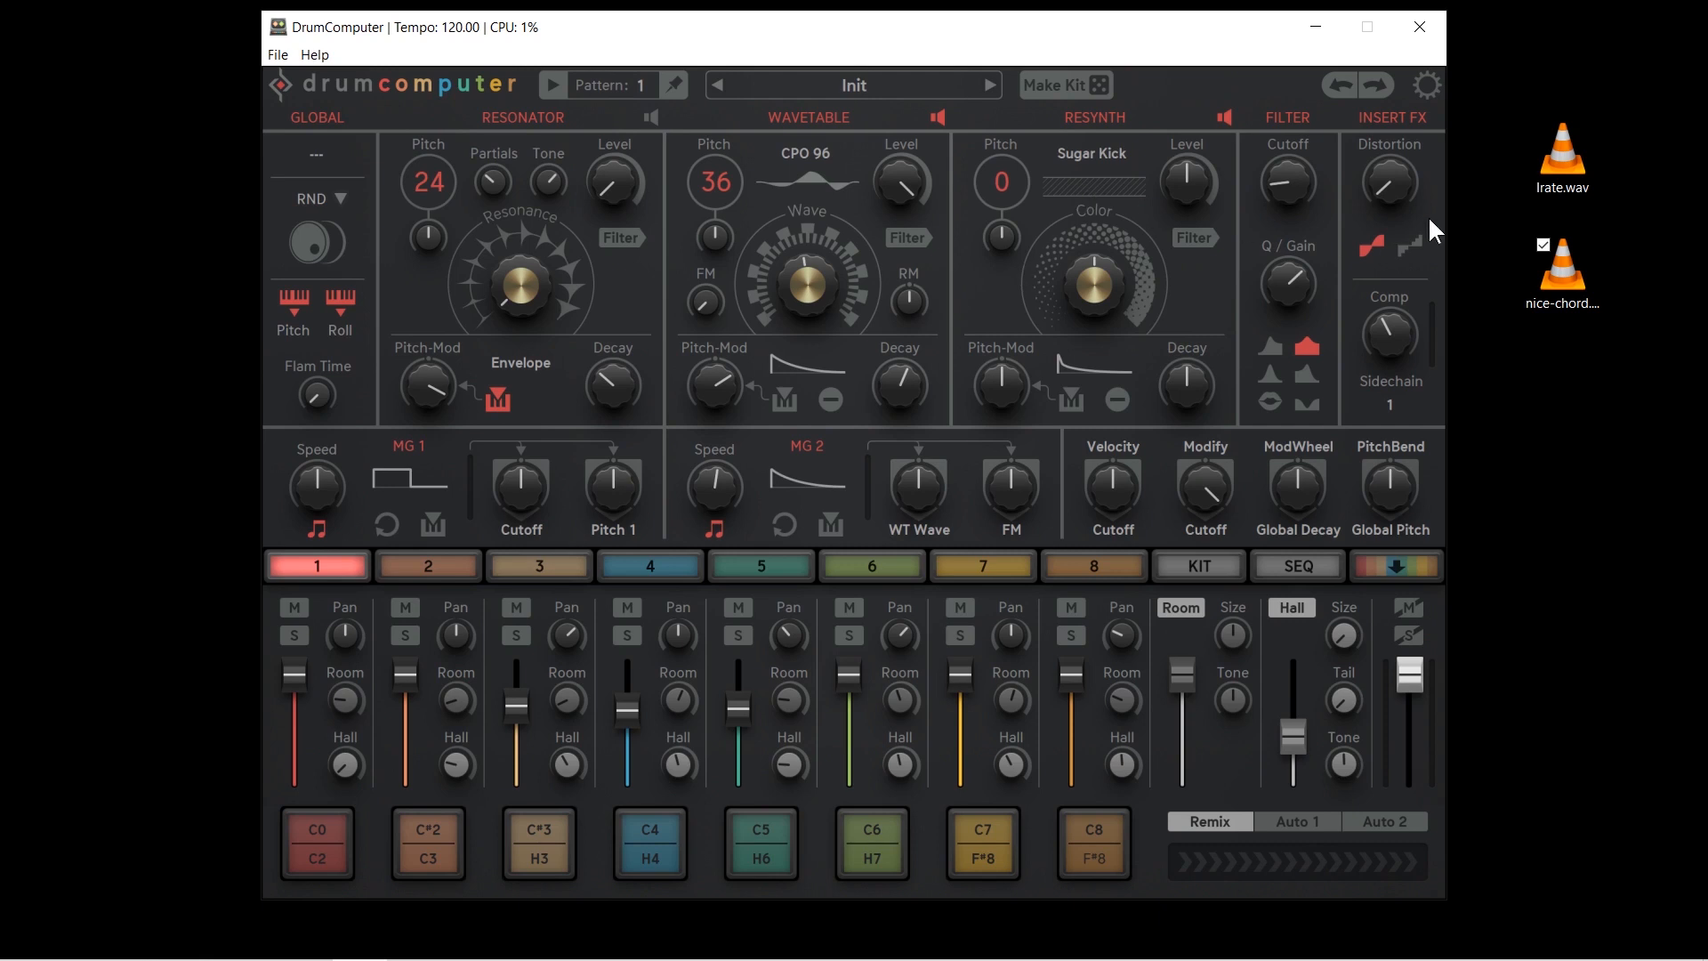
- Import the Irate.wav file as the Wavetable layer's sample, replacing CPO 96
{"action": "left_click", "coordinate": [1561, 158]}
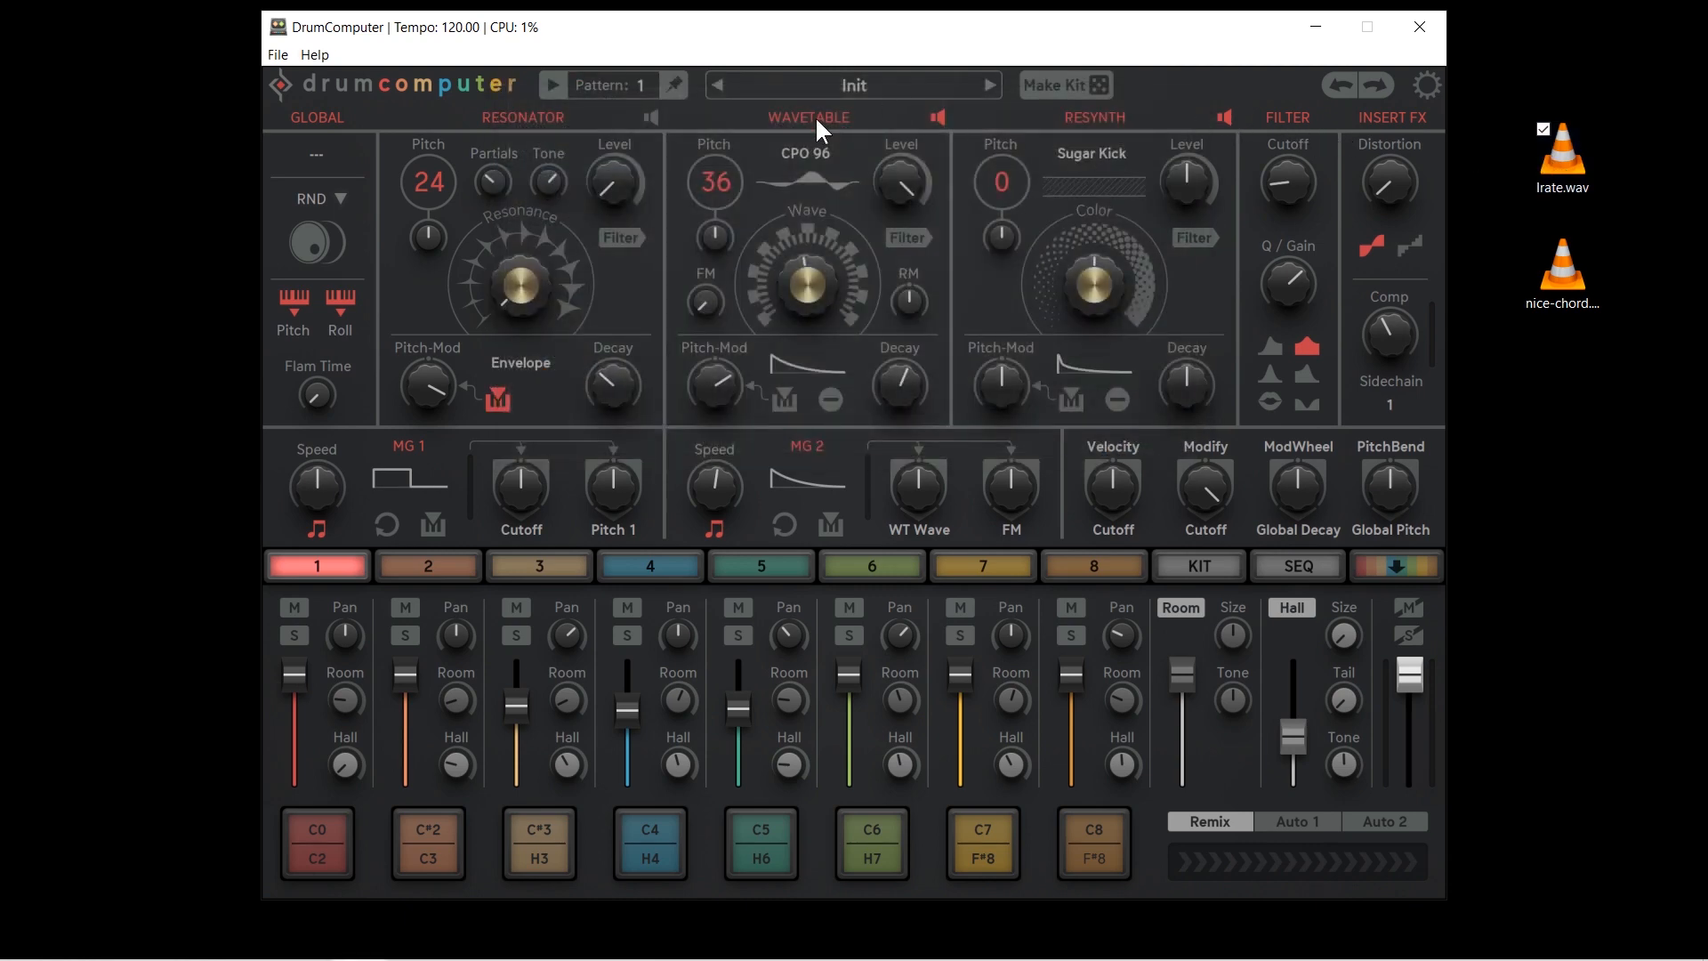
{"action": "left_click", "coordinate": [804, 153]}
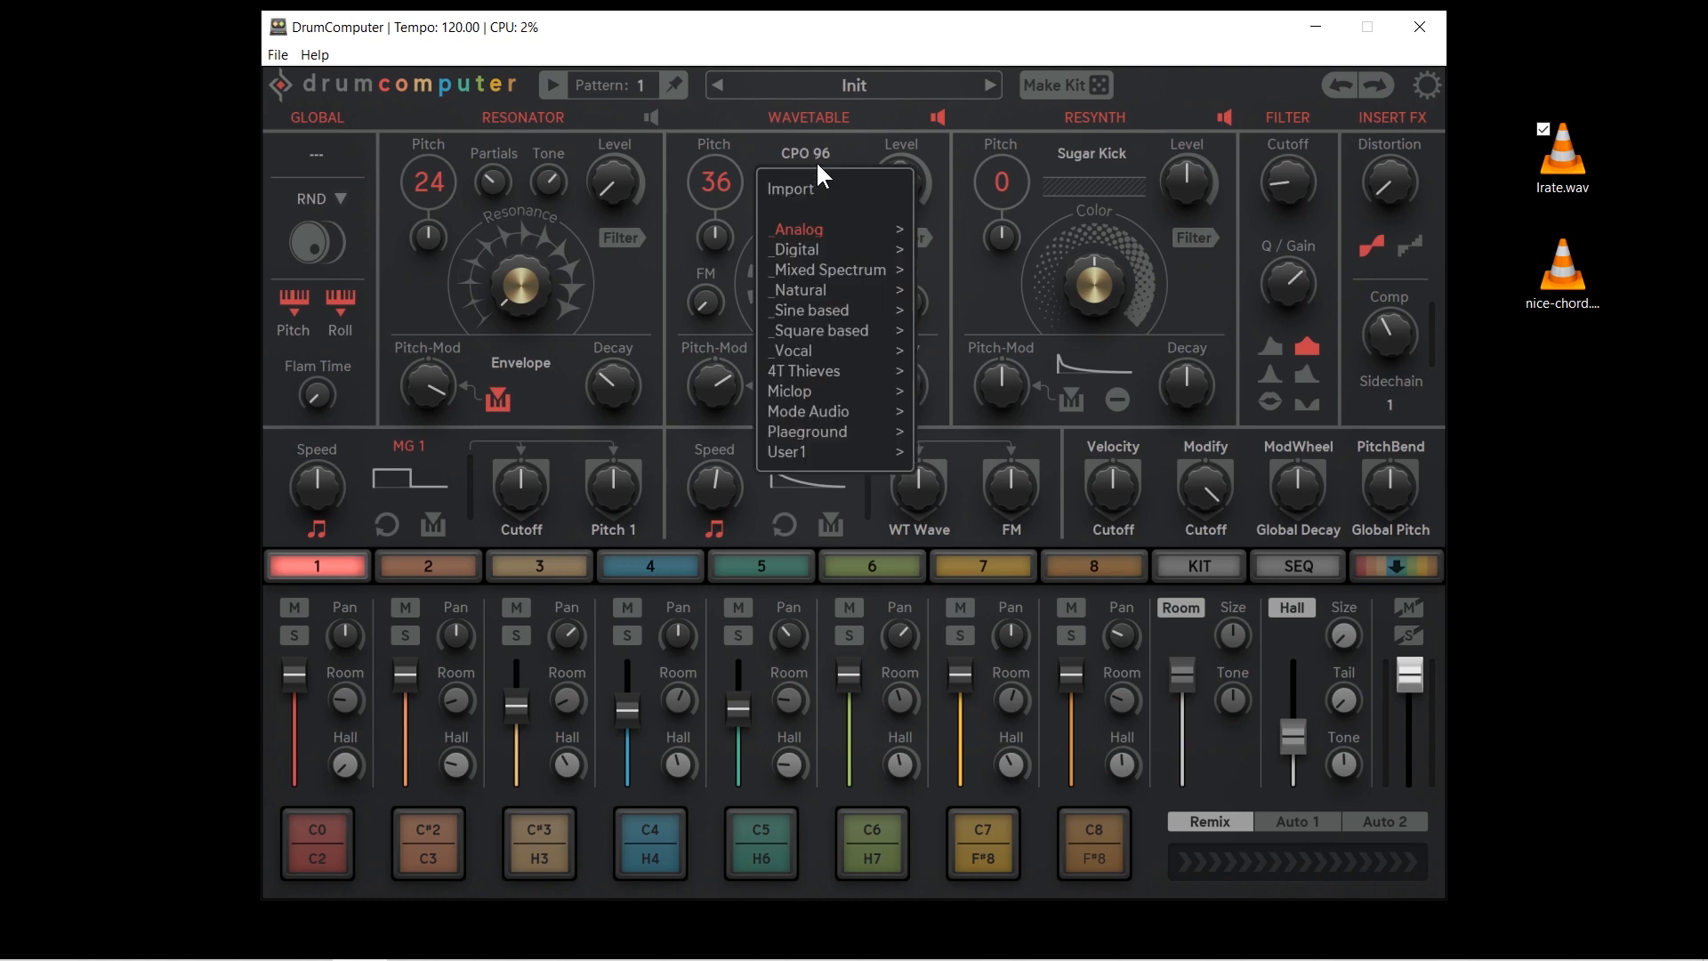
{"action": "left_click", "coordinate": [789, 187]}
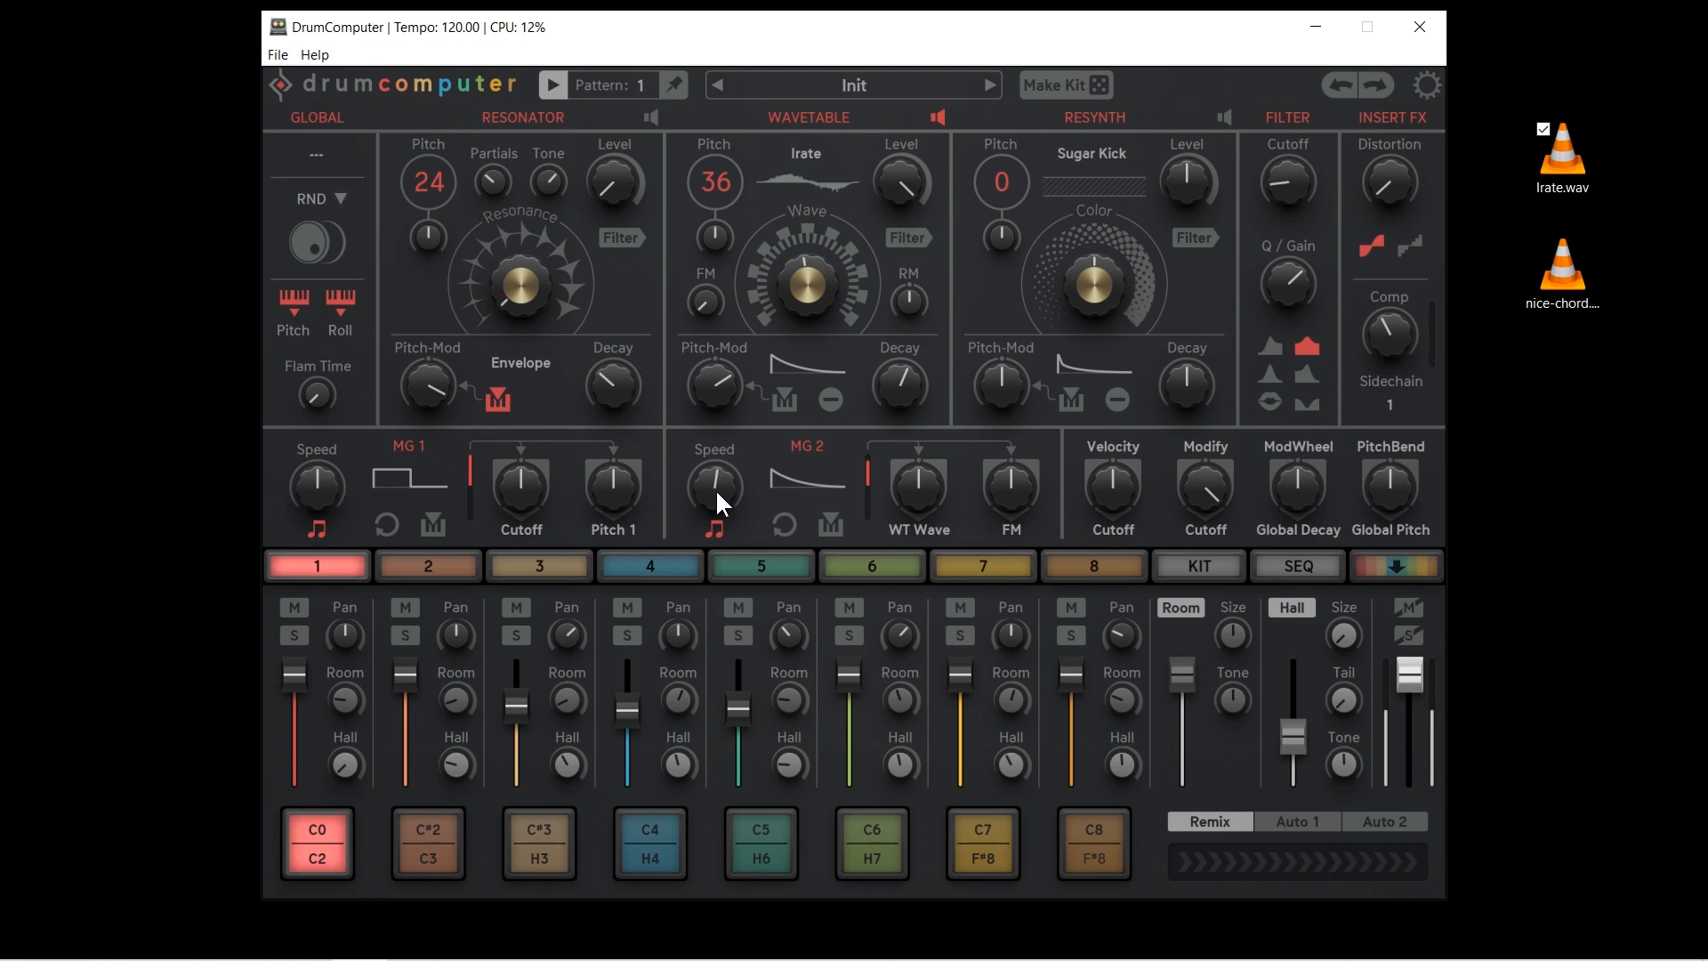
{"action": "mouse_move", "coordinate": [991, 512]}
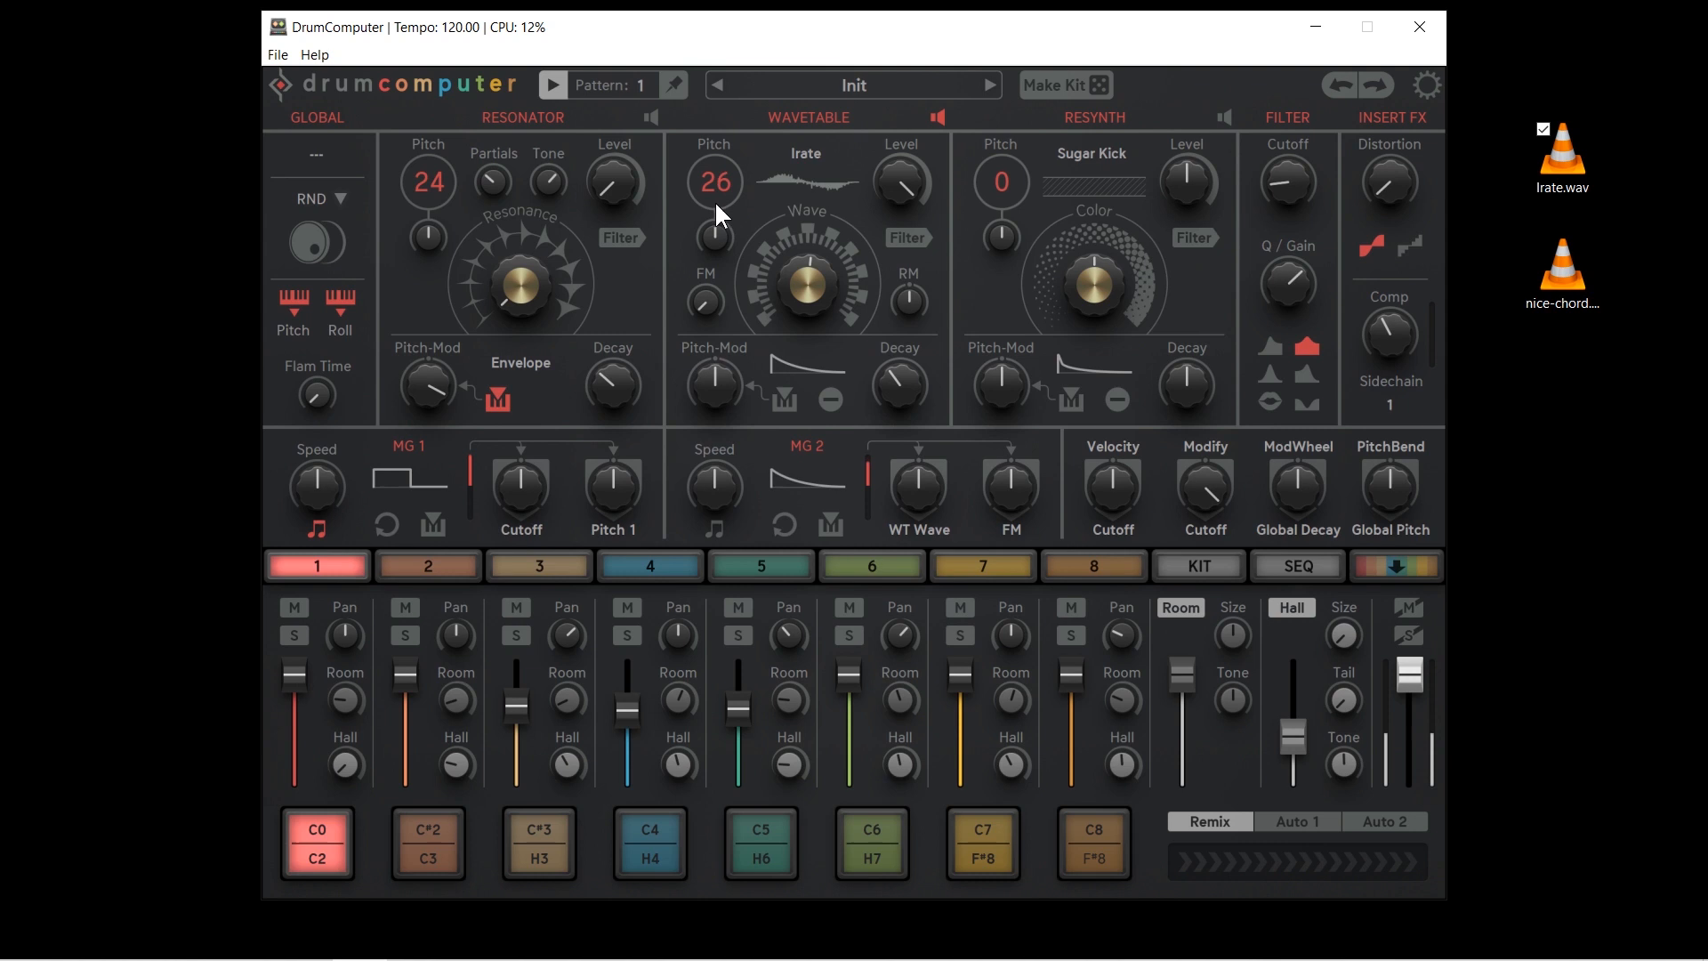
- Raise Wavetable Pitch to 35, preview nice-chord.wav, and import it into the Resynth layer
{"action": "left_click_drag", "start_coordinate": [907, 303], "coordinate": [902, 370]}
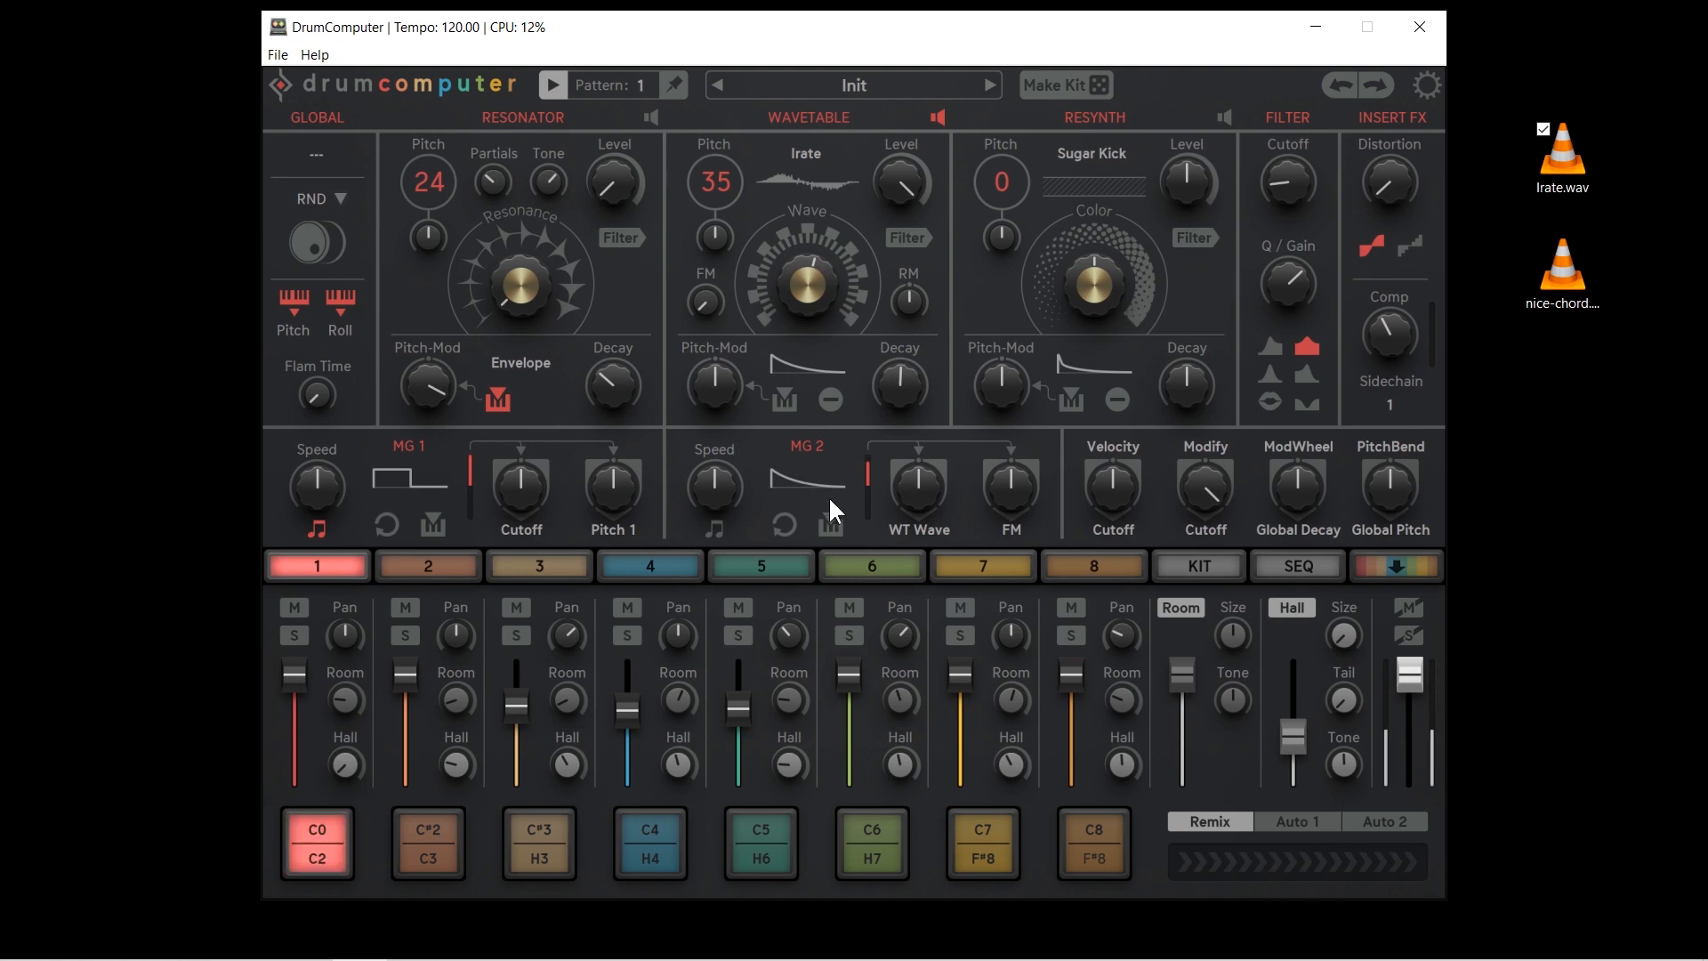
{"action": "mouse_move", "coordinate": [920, 532]}
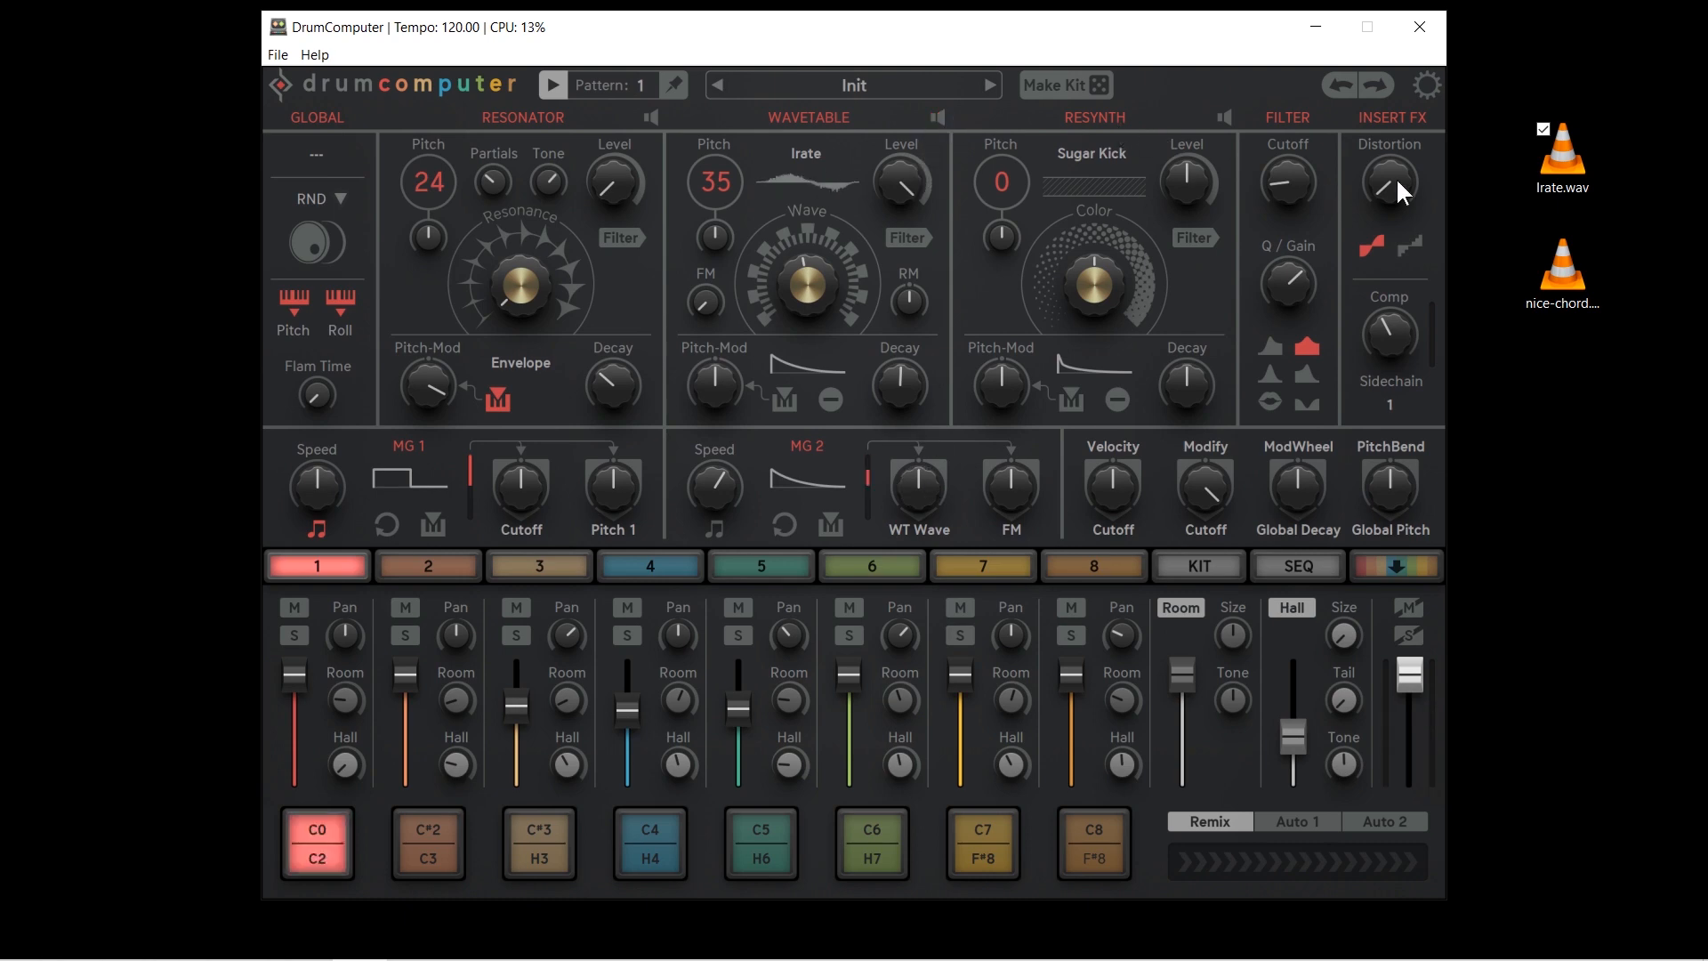
{"action": "left_click", "coordinate": [1562, 283]}
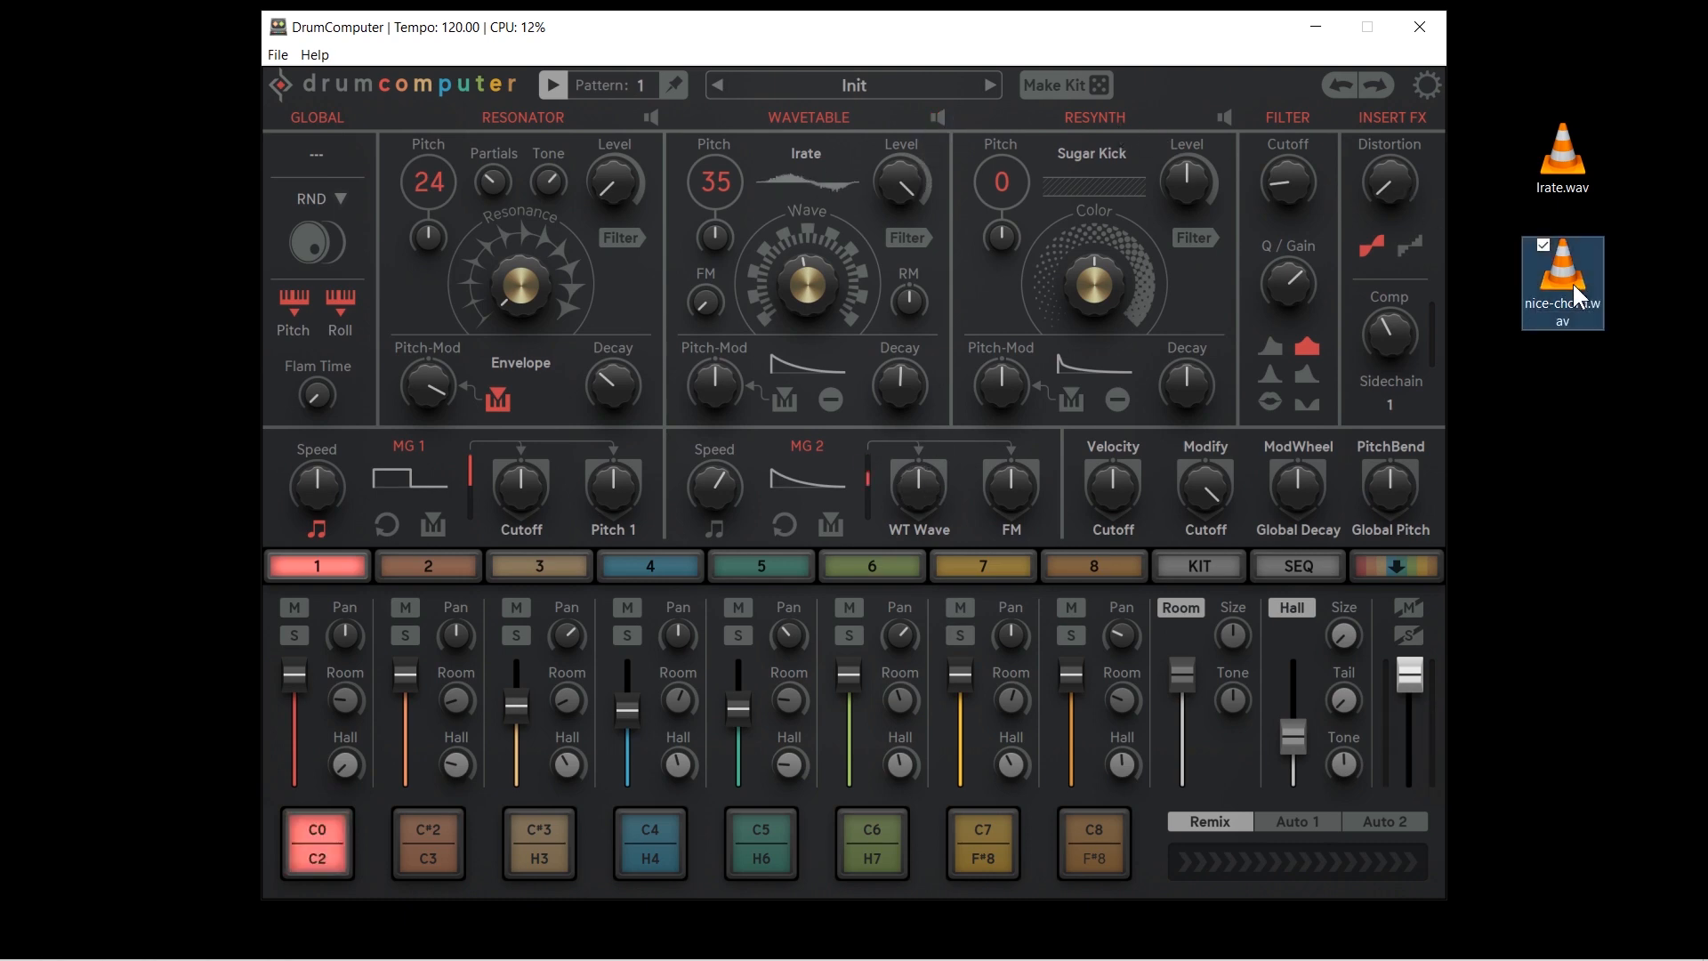
{"action": "double_click", "coordinate": [1562, 281]}
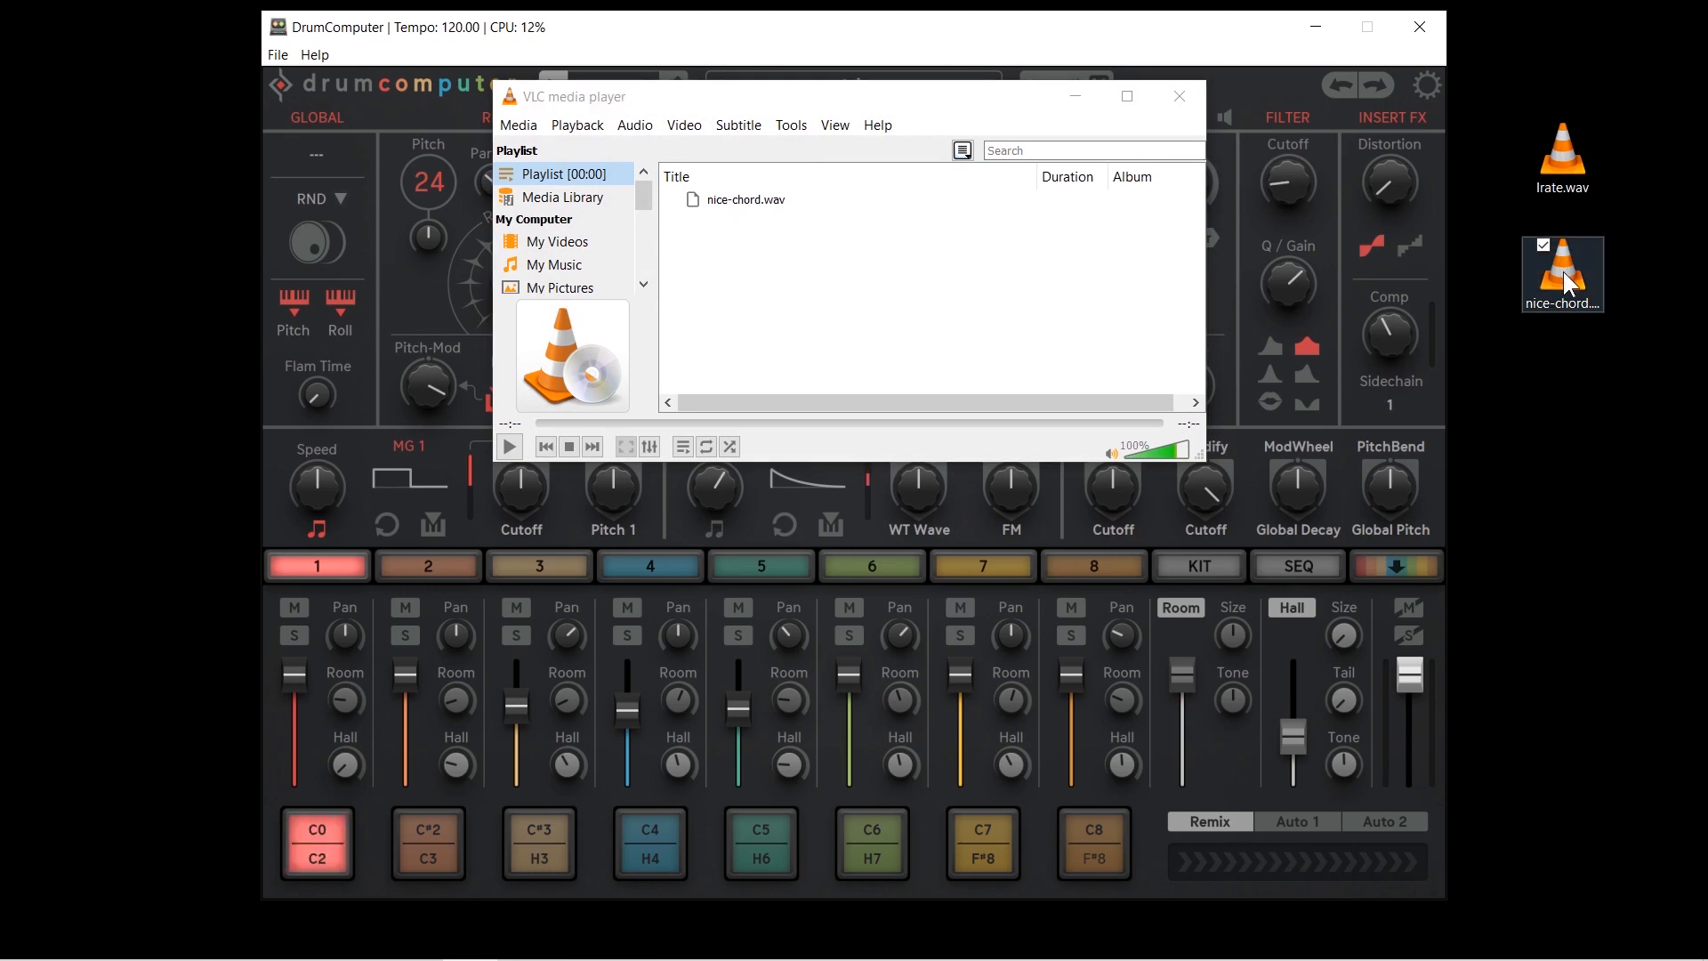
{"action": "left_click", "coordinate": [1176, 96]}
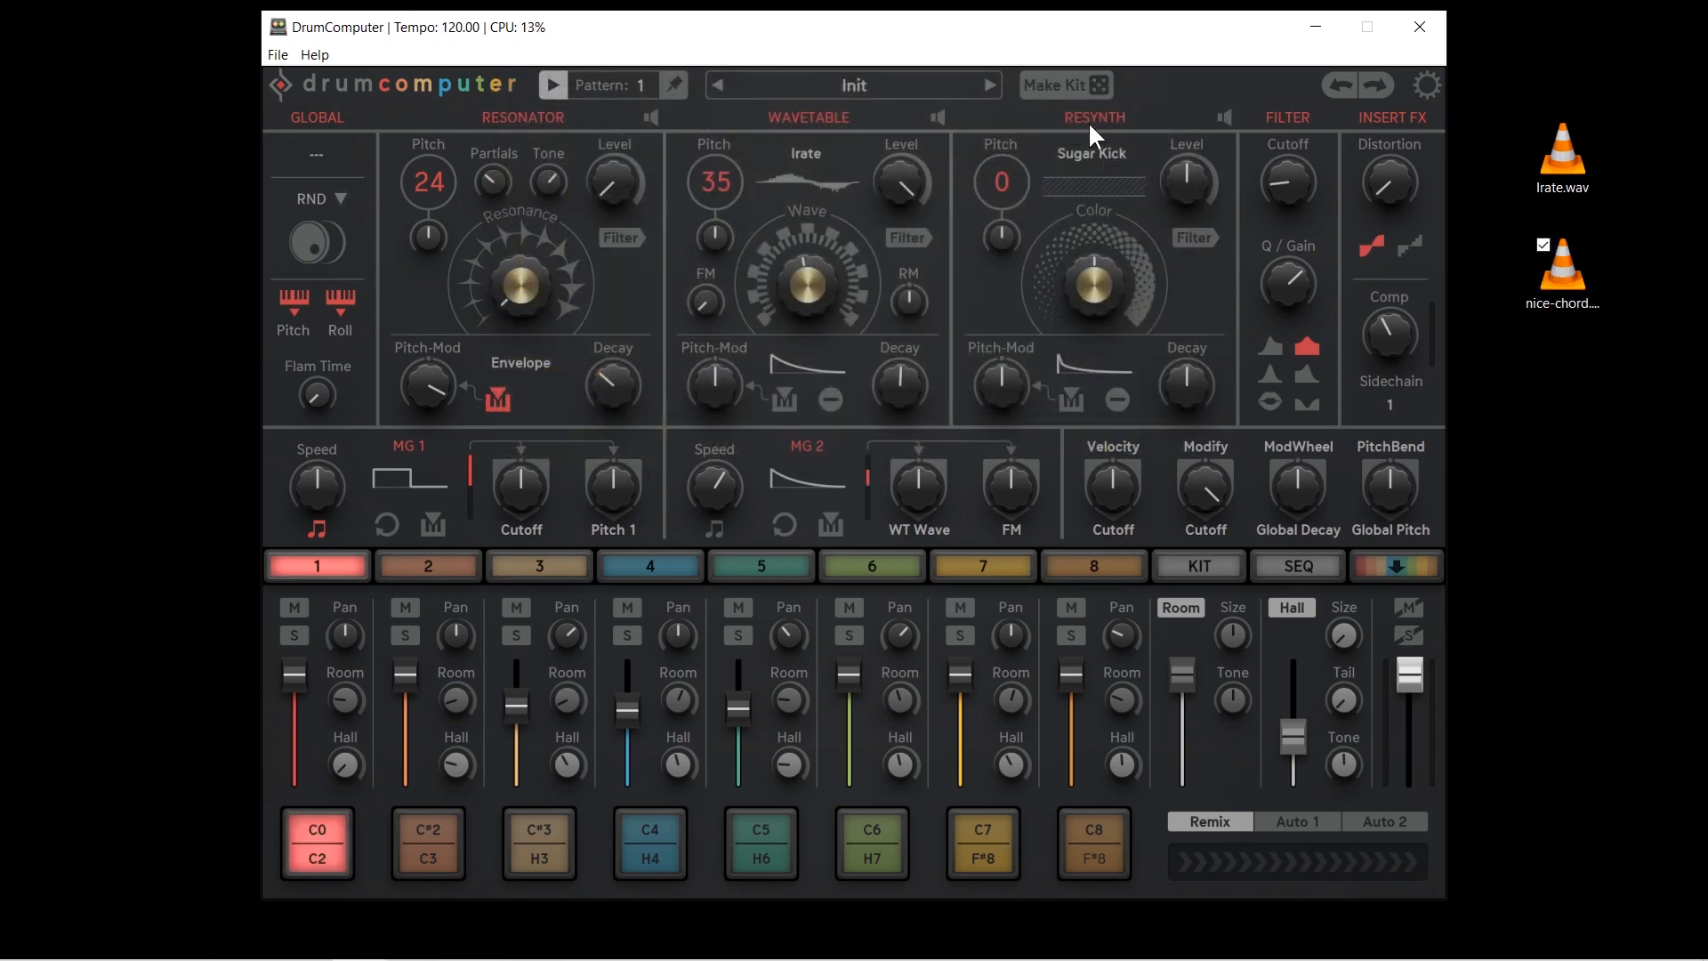
{"action": "left_click", "coordinate": [1073, 189]}
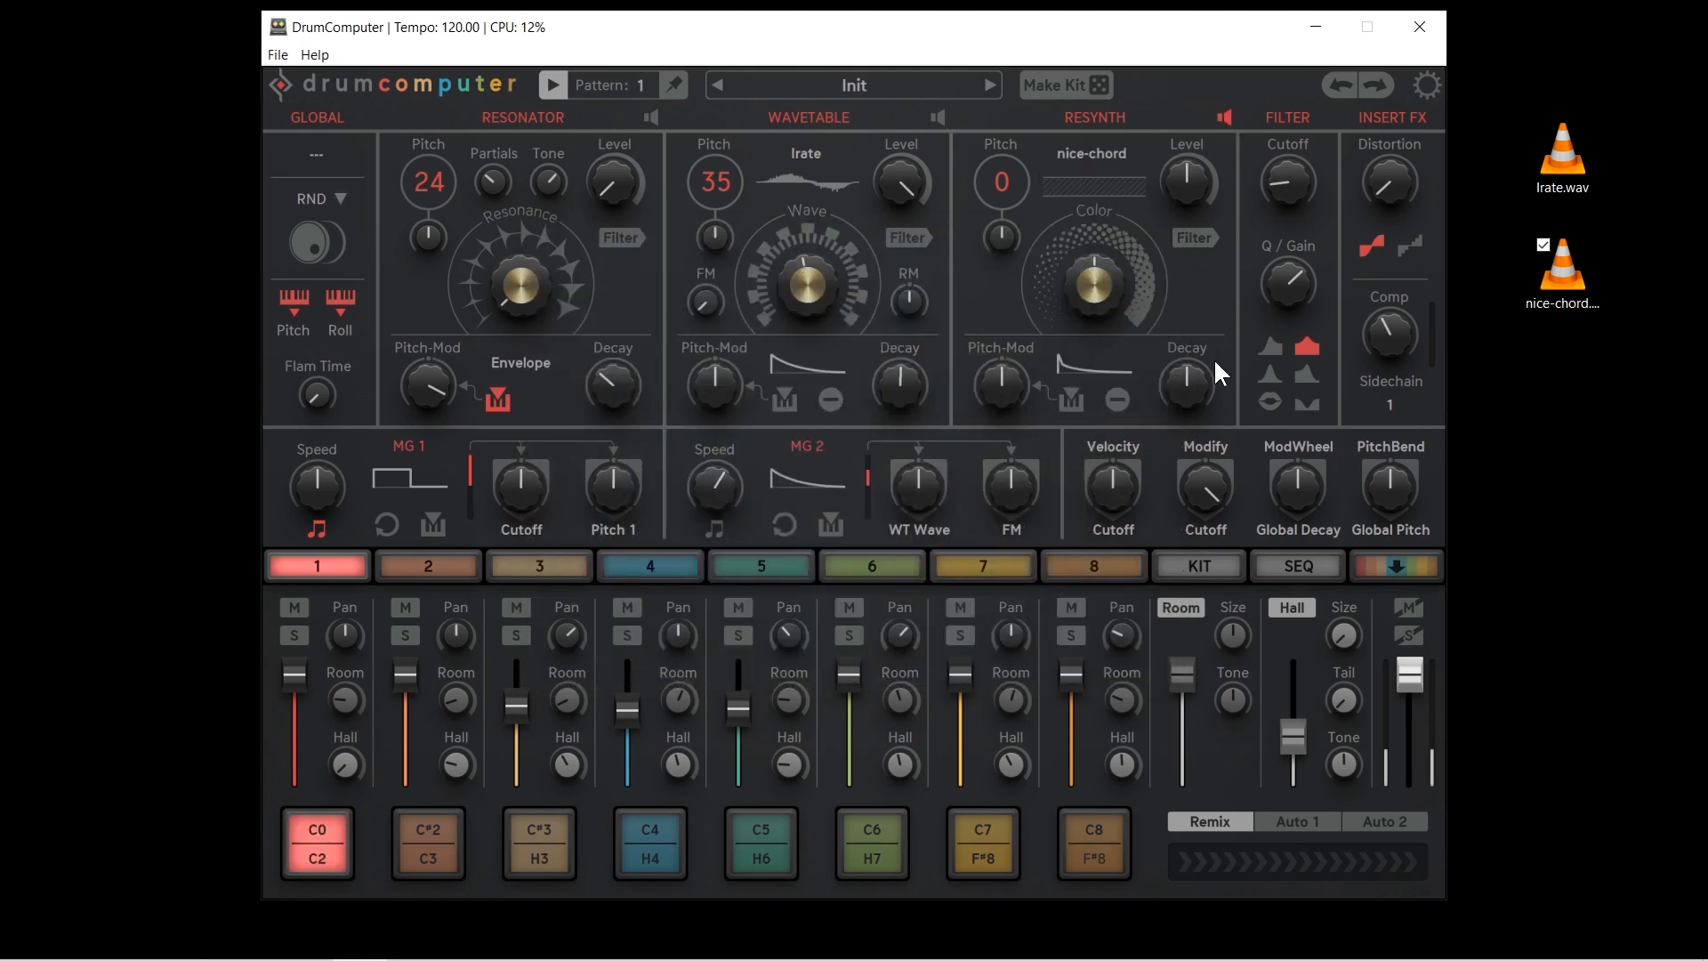
- Bring the Resynth Decay knob down to about 58% for the nice-chord sound
{"action": "left_click_drag", "start_coordinate": [1186, 391], "coordinate": [1187, 381]}
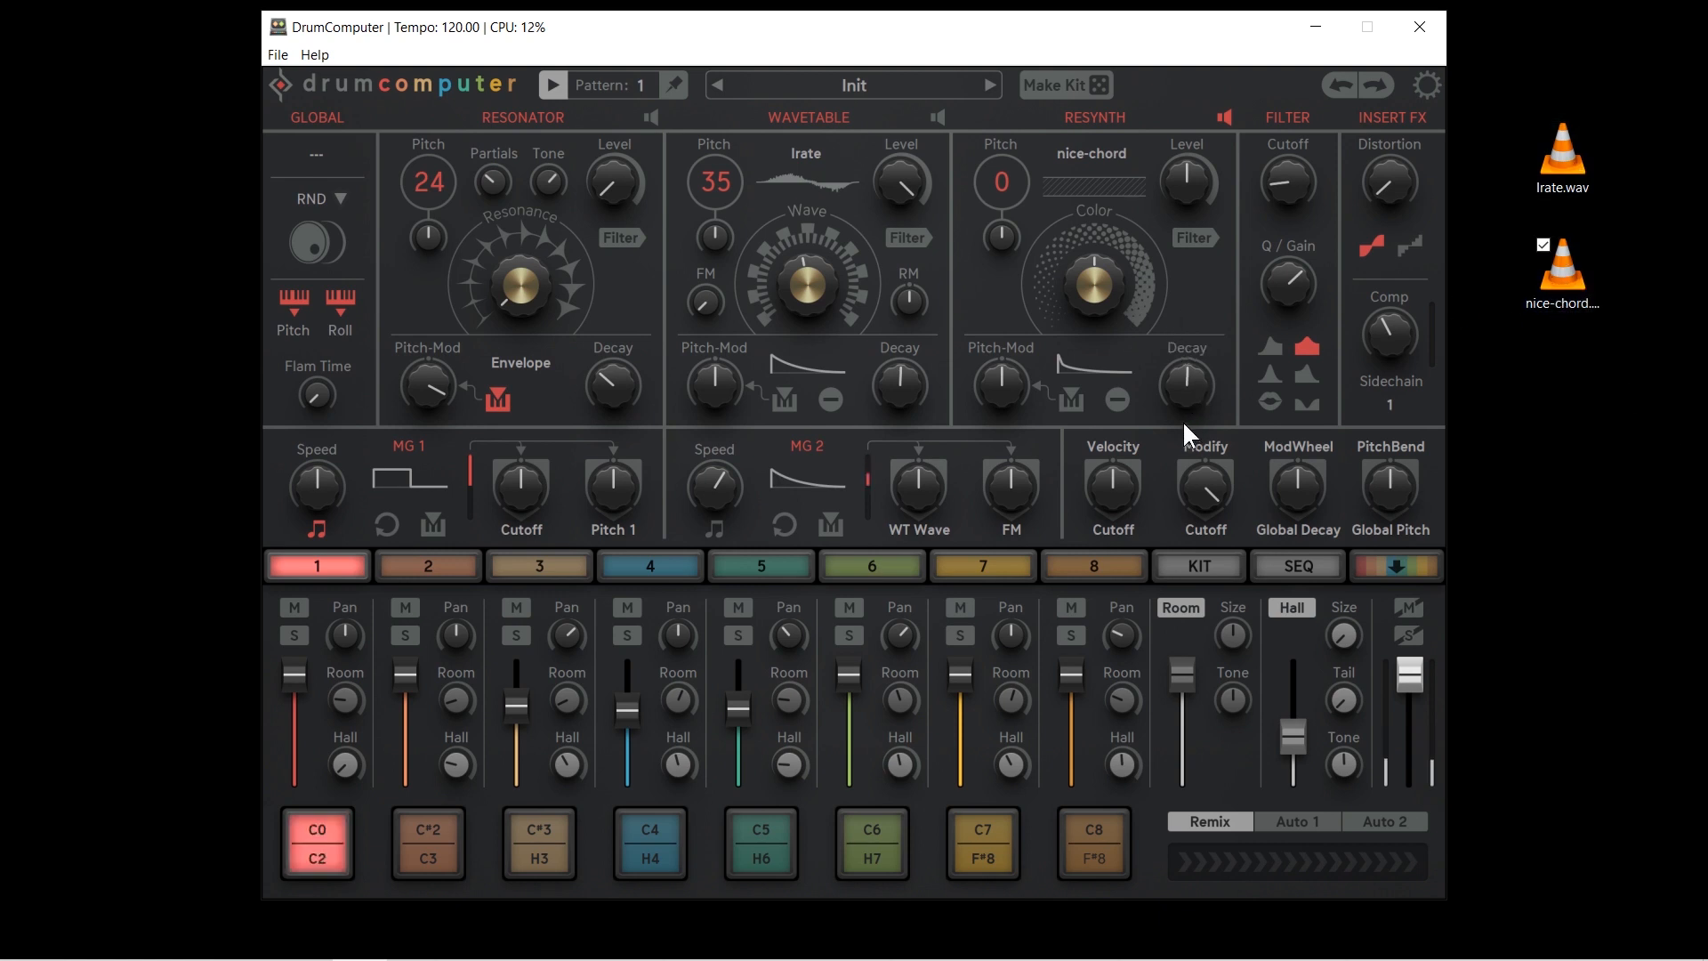
{"action": "left_click_drag", "start_coordinate": [1185, 386], "coordinate": [1185, 370]}
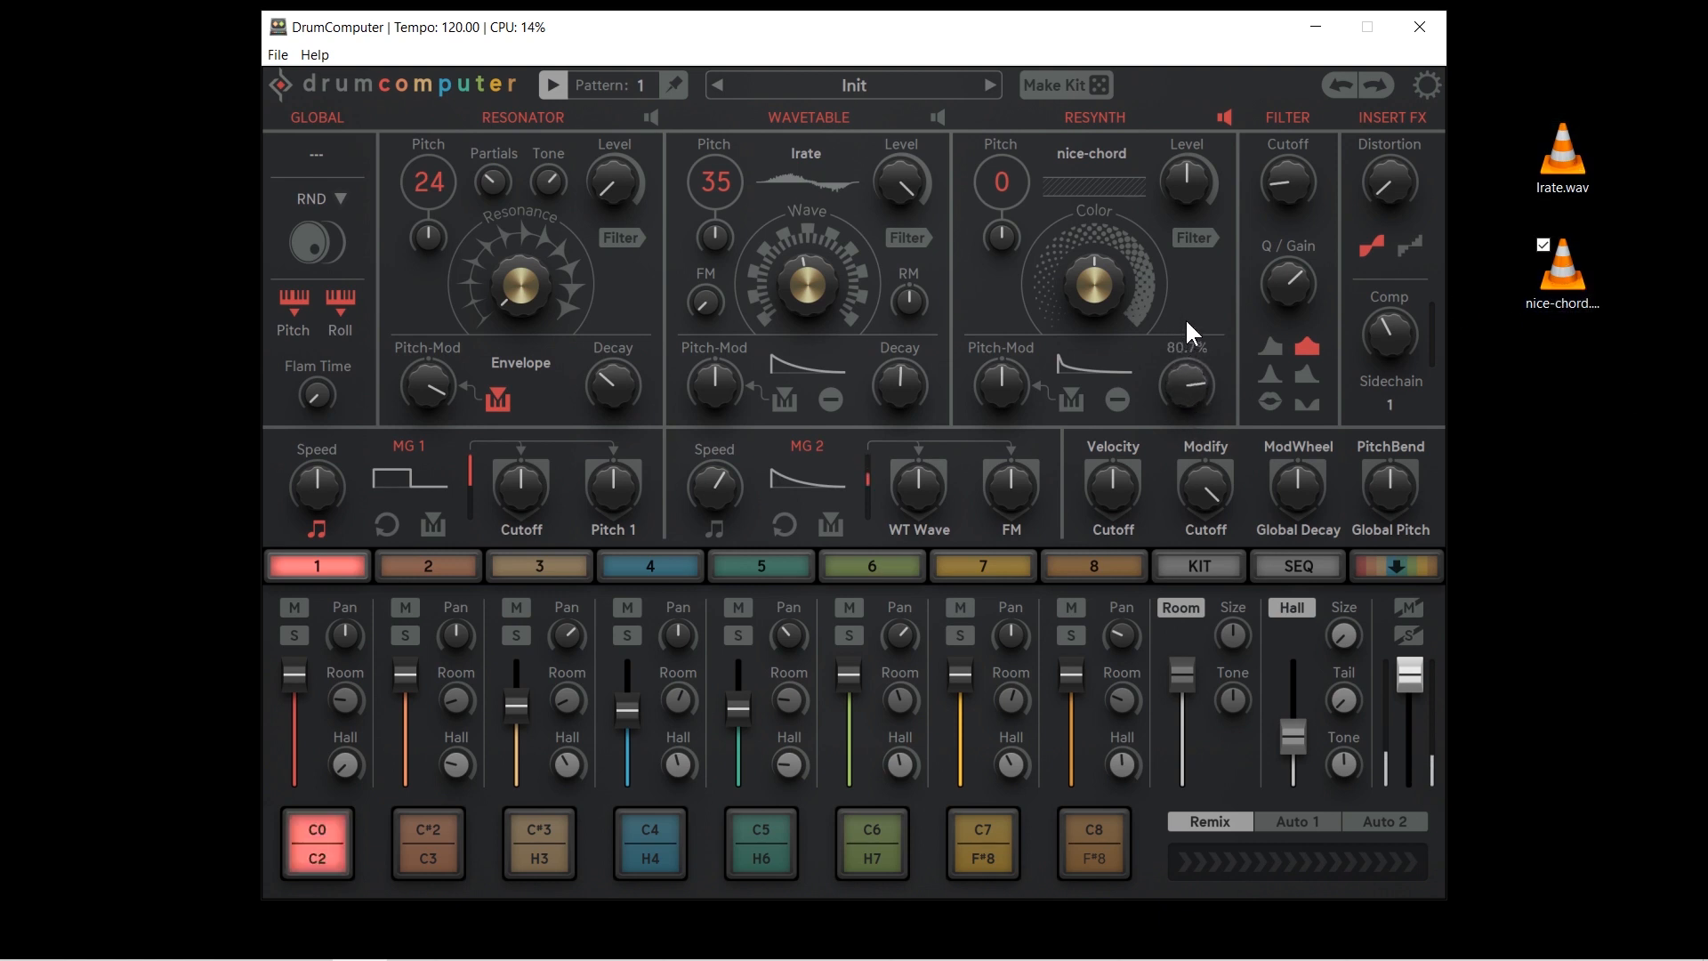
{"action": "left_click_drag", "start_coordinate": [1184, 375], "coordinate": [1184, 389]}
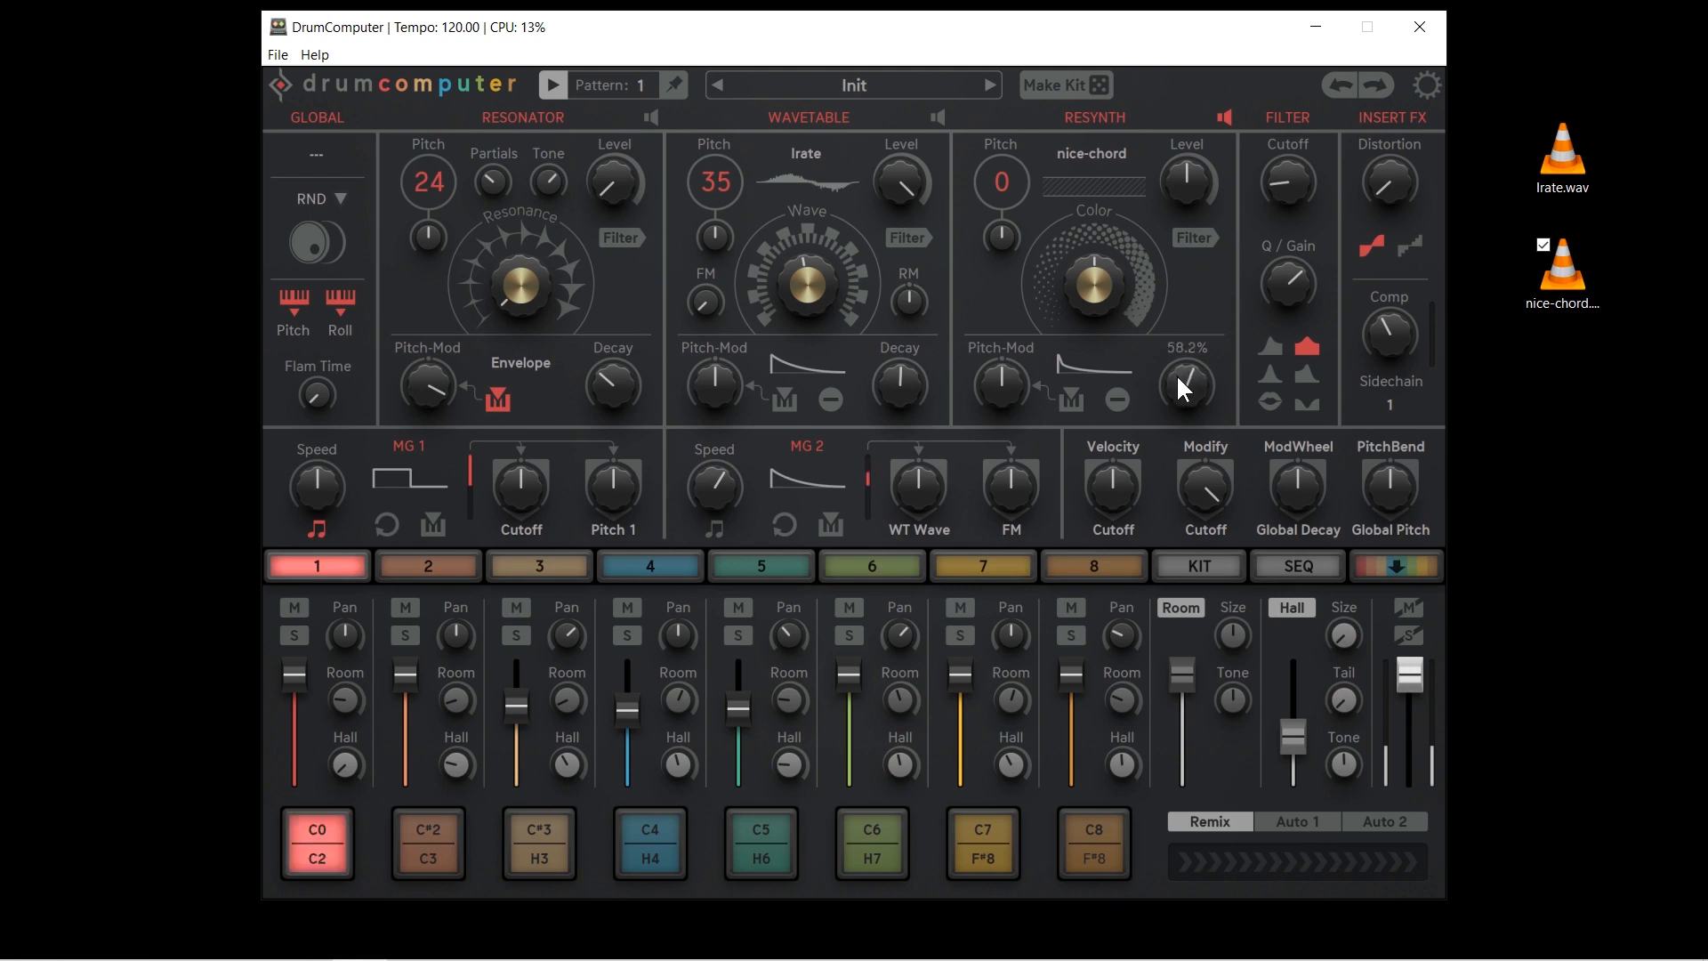
{"action": "left_click_drag", "start_coordinate": [1187, 384], "coordinate": [1187, 436]}
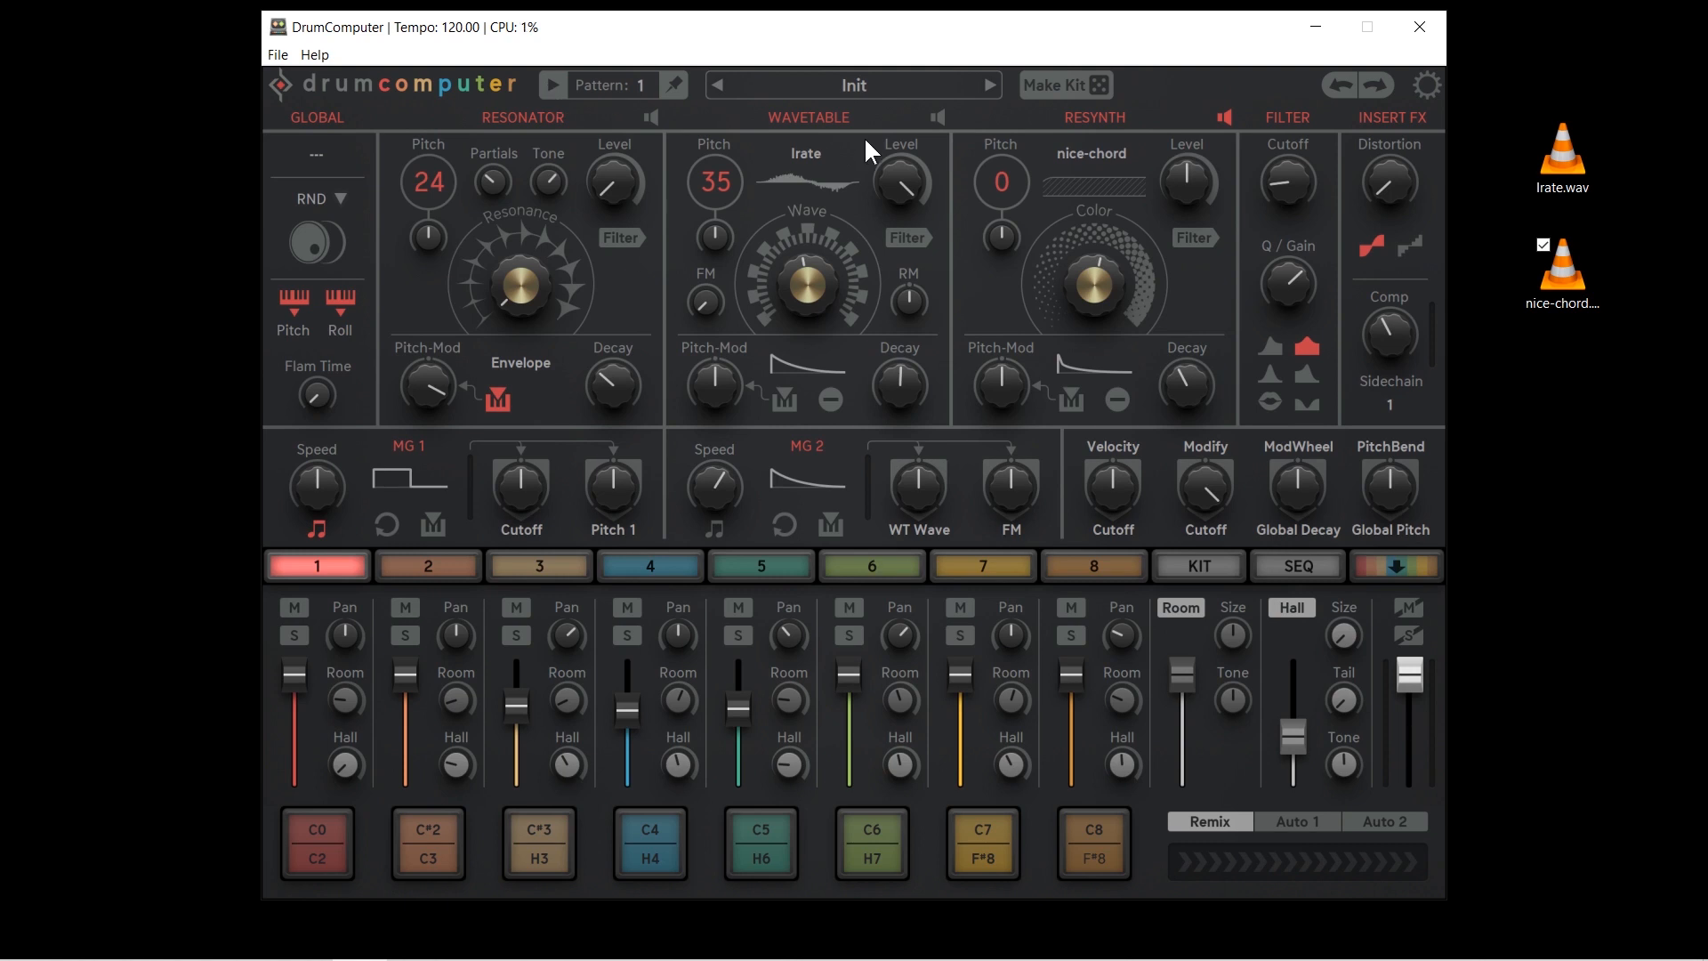
{"action": "mouse_move", "coordinate": [975, 201]}
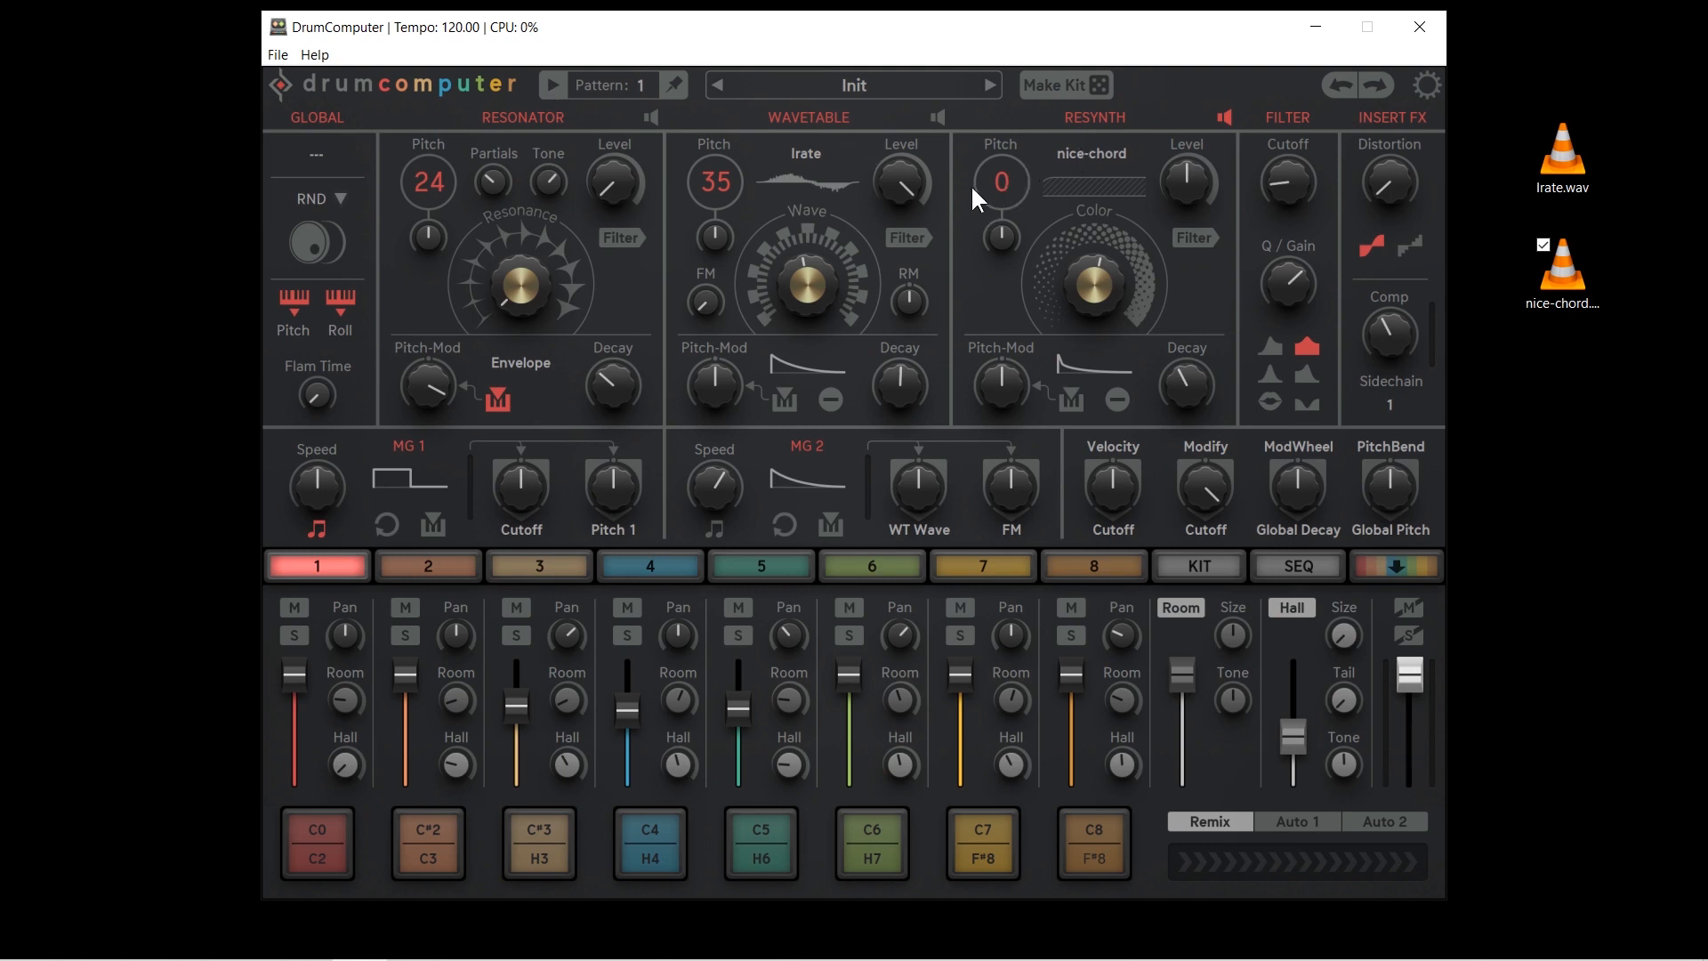